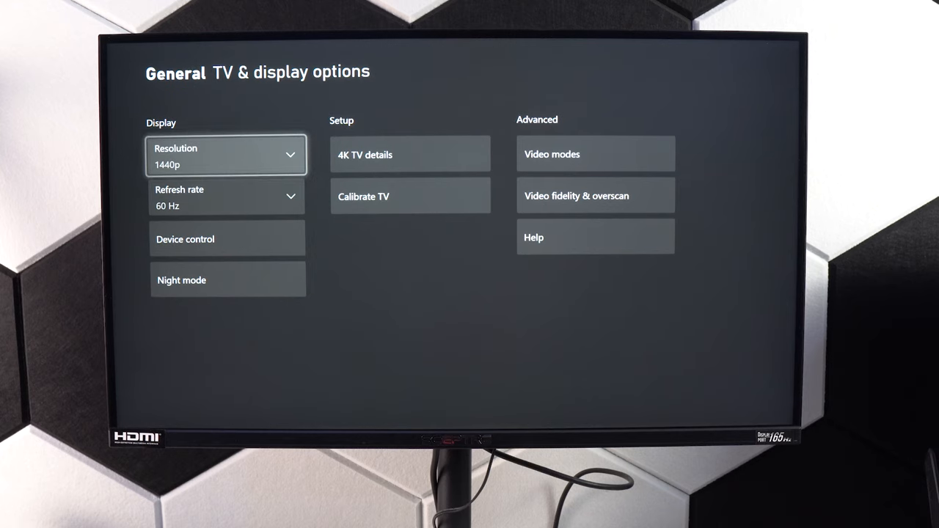
Apply the new refresh rate in TV & display options to bring up the resolution confirmation prompt.
{"action": "left_click", "coordinate": [226, 196]}
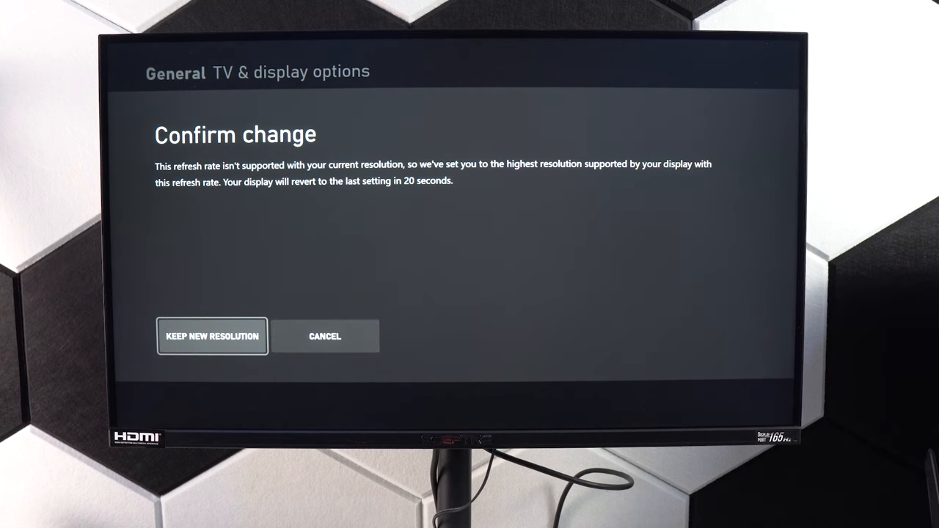
Keep the new 1440p 60 Hz resolution, then go to Advanced > Video modes.
{"action": "left_click", "coordinate": [212, 336]}
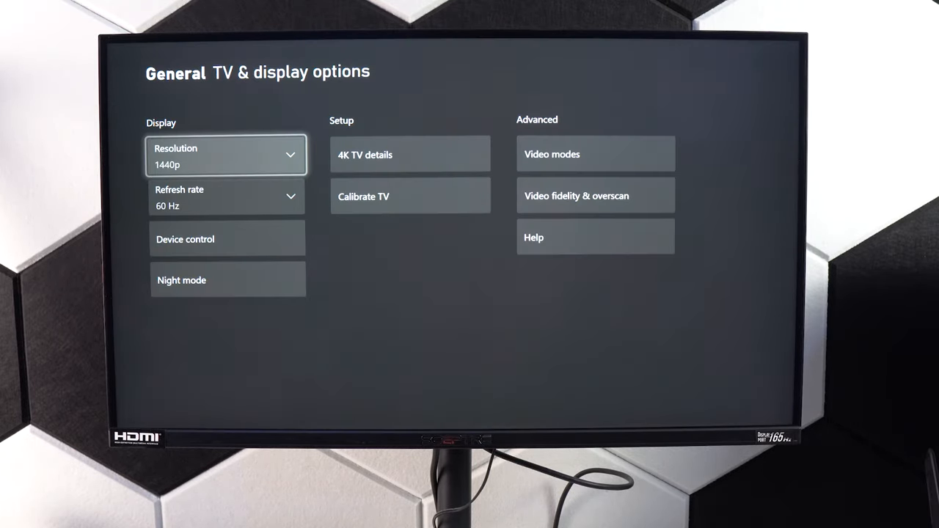
{"action": "left_click", "coordinate": [409, 154]}
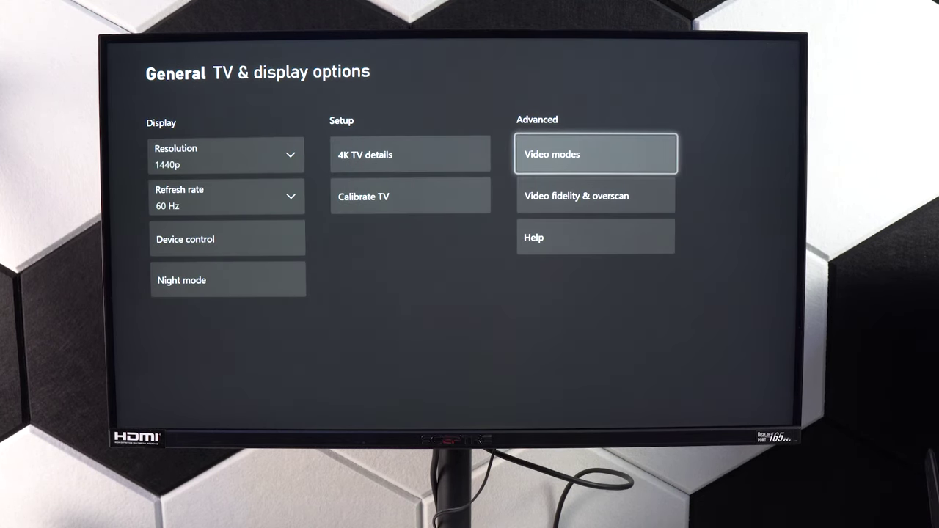
{"action": "left_click", "coordinate": [595, 154]}
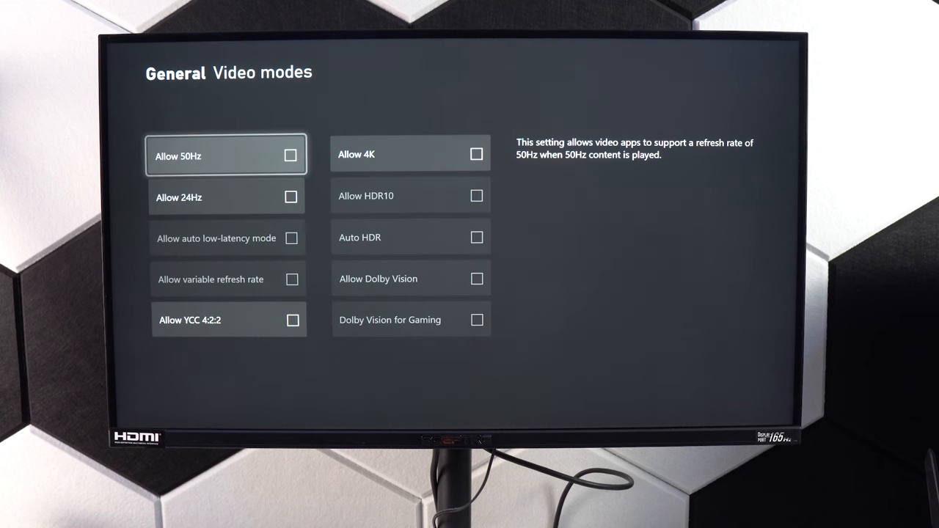